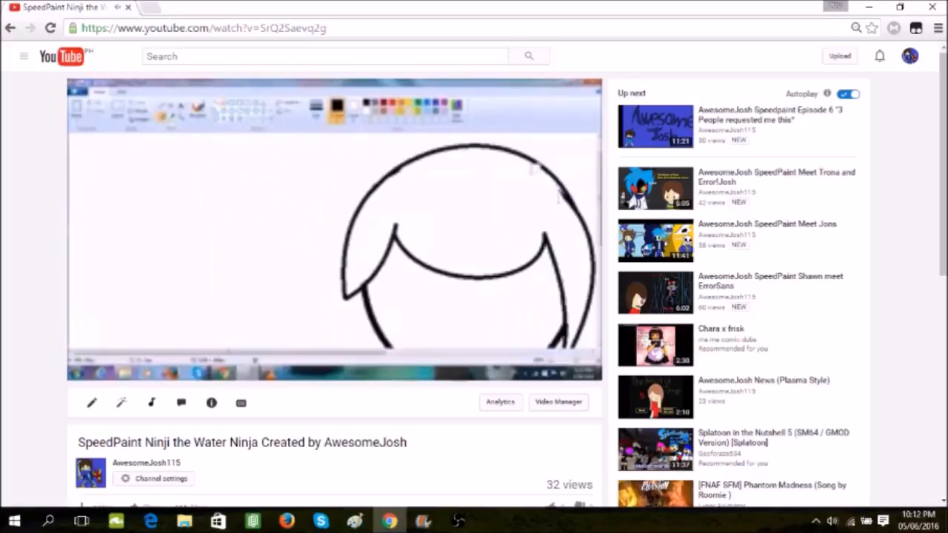
- Pause the speedpaint video "Ninji the Water Ninja" at around 8:47 on the character's head
left_click(334, 230)
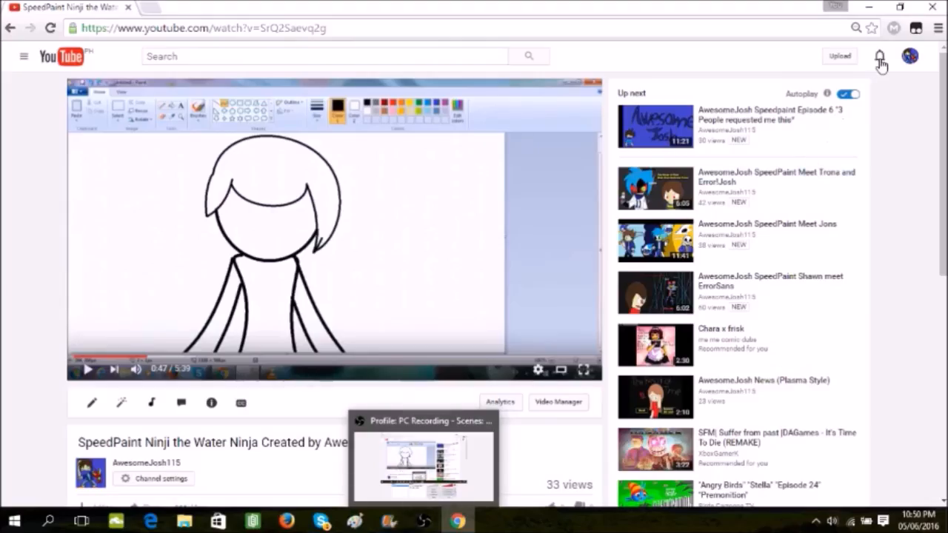
- Show the Google notifications panel listing previously read Google+ comment notifications
left_click(879, 56)
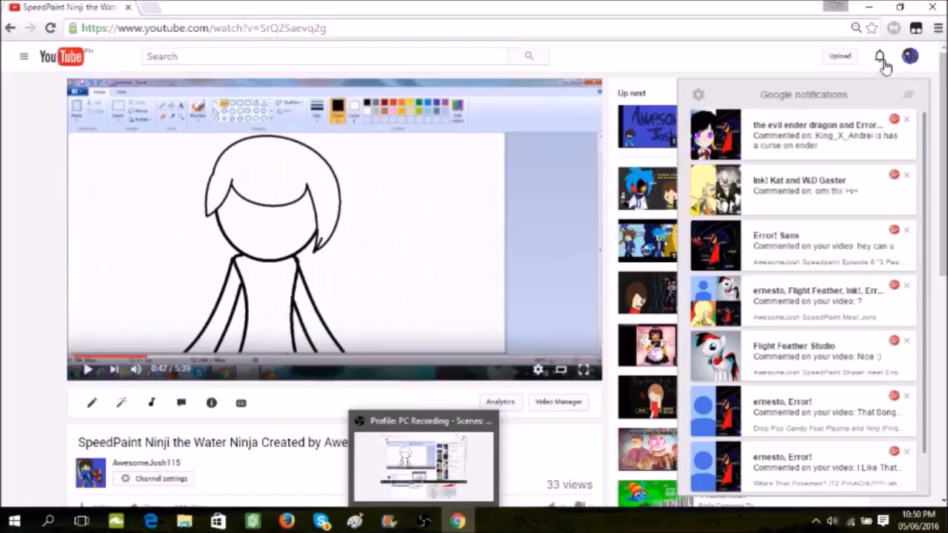
mouse_move(792, 353)
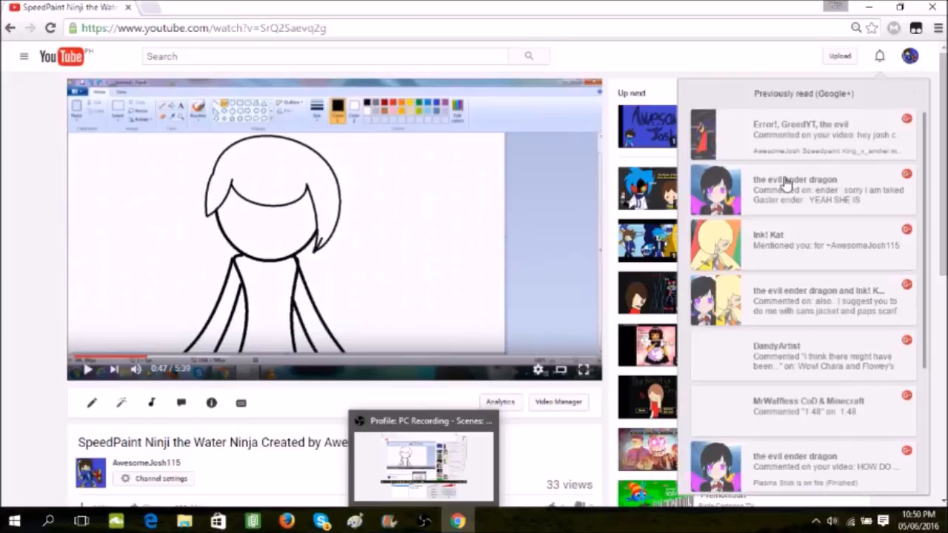
- View the mention notification's Google+ post and load its character drawing in a new tab
scroll("down", 3)
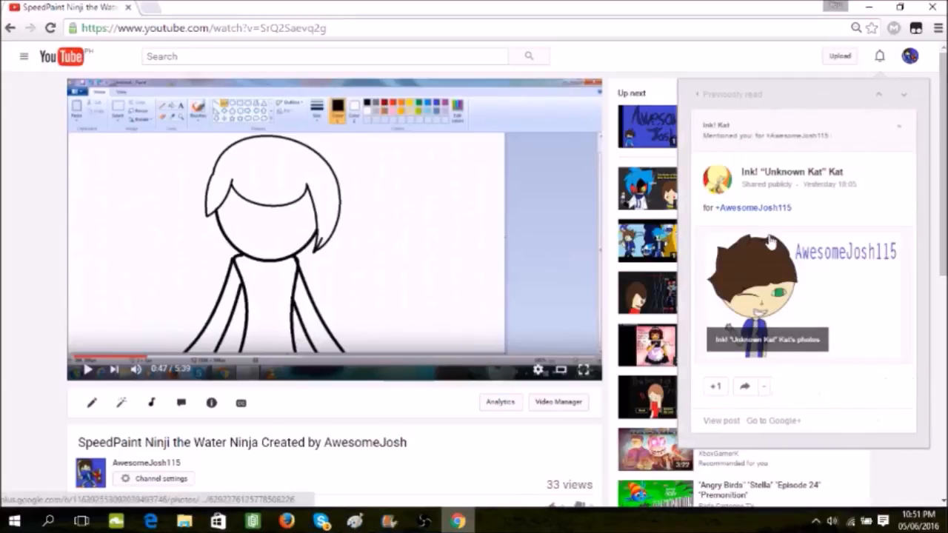
mouse_move(787, 206)
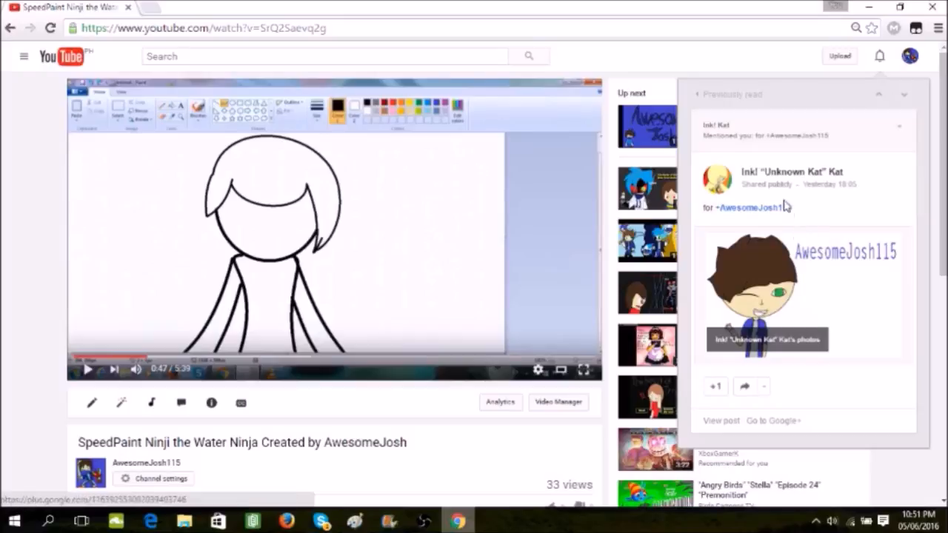
mouse_move(827, 252)
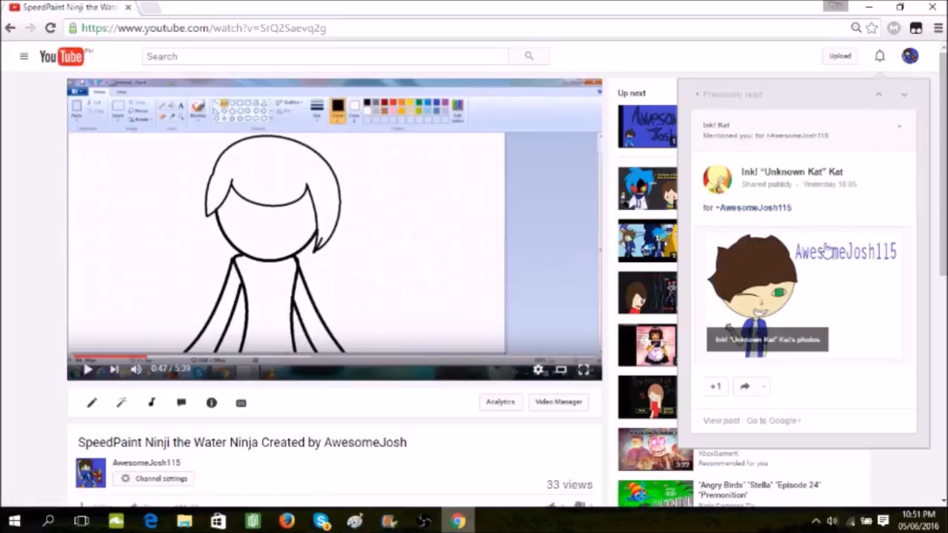
left_click(152, 6)
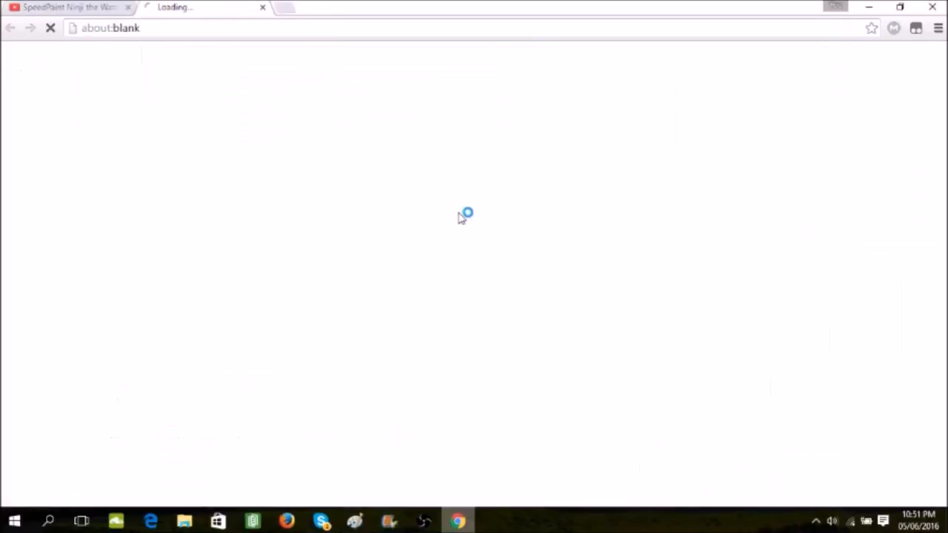
mouse_move(462, 225)
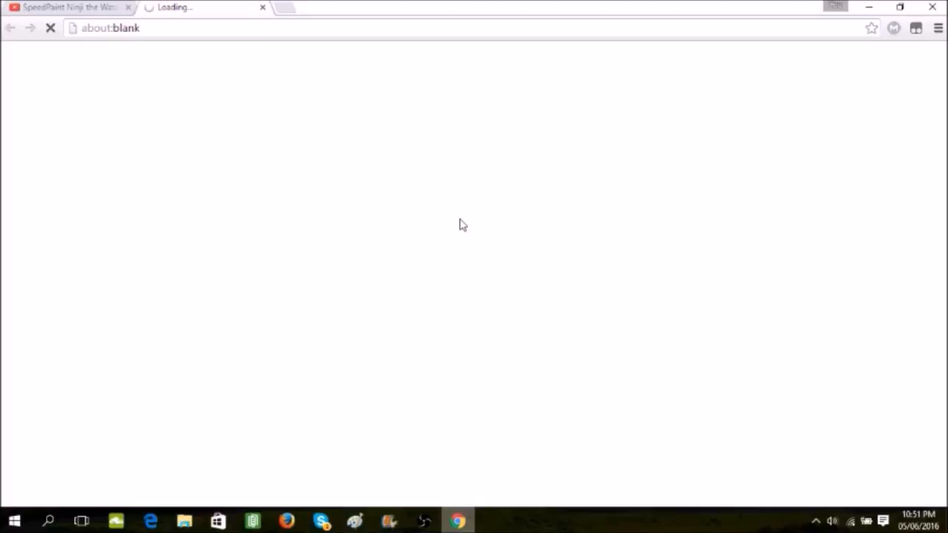